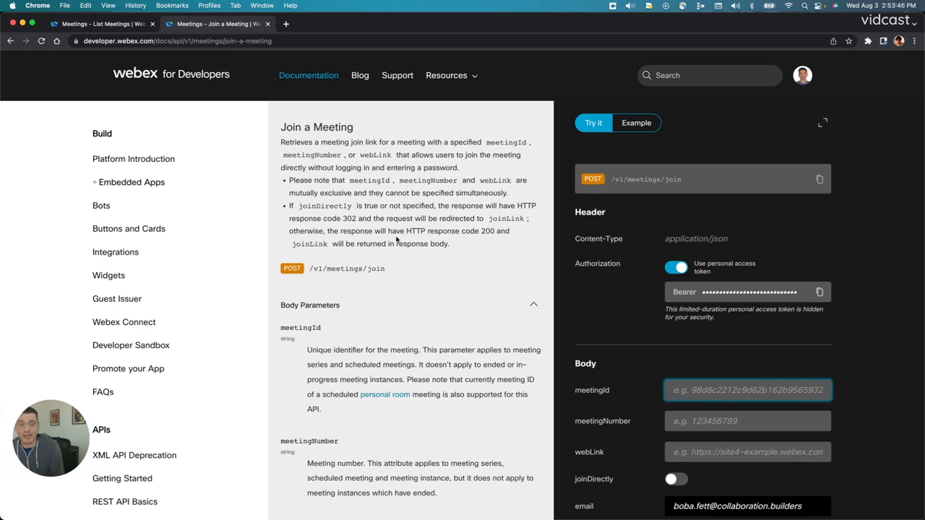
pyautogui.moveTo(394, 300)
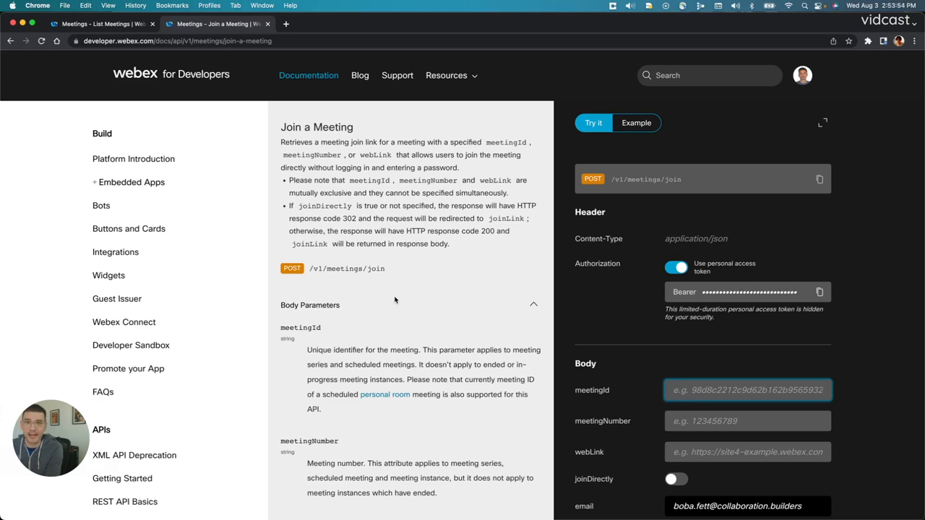
pyautogui.moveTo(403, 313)
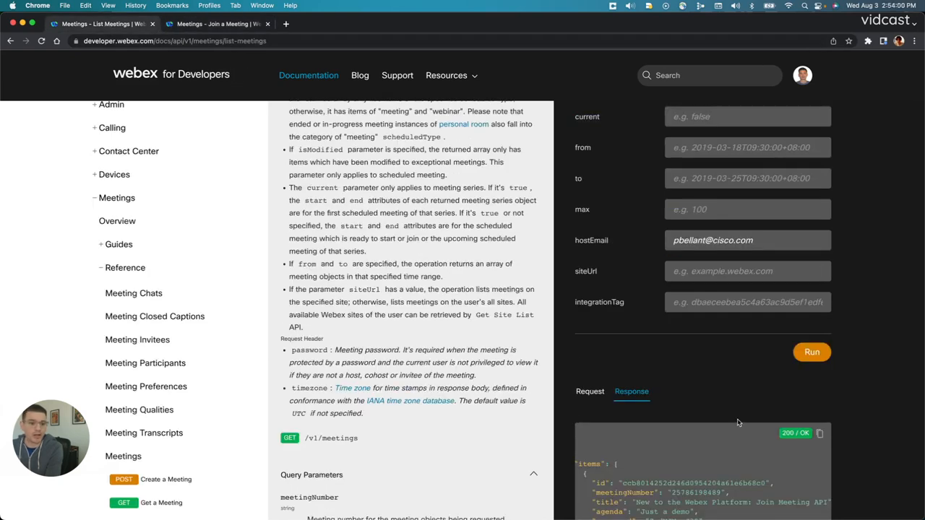
# Copy the meeting id from the List Meetings response and return to Join a Meeting.
pyautogui.scroll(-3)
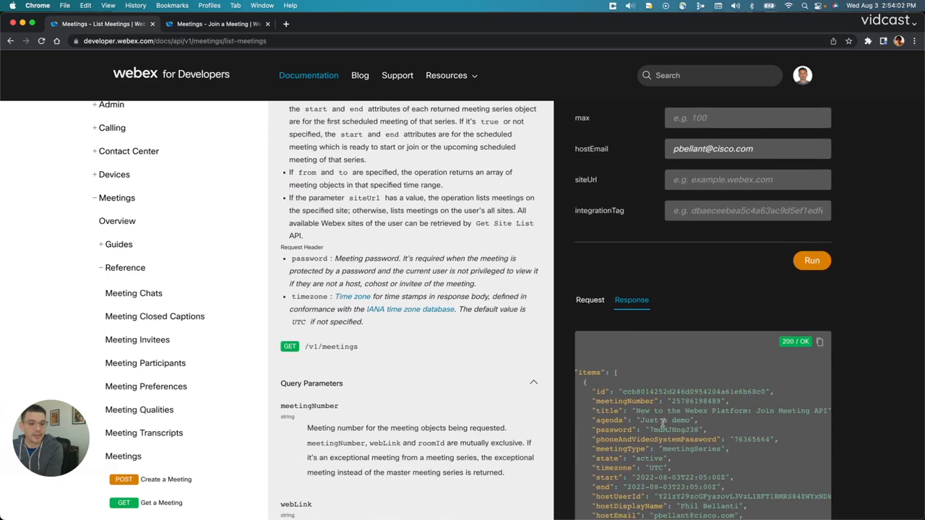
pyautogui.doubleClick(690, 391)
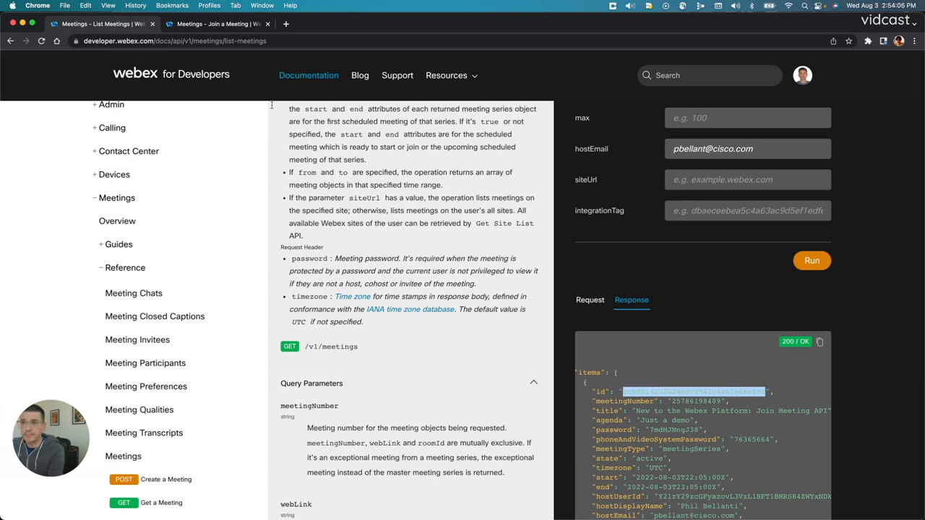
pyautogui.click(213, 24)
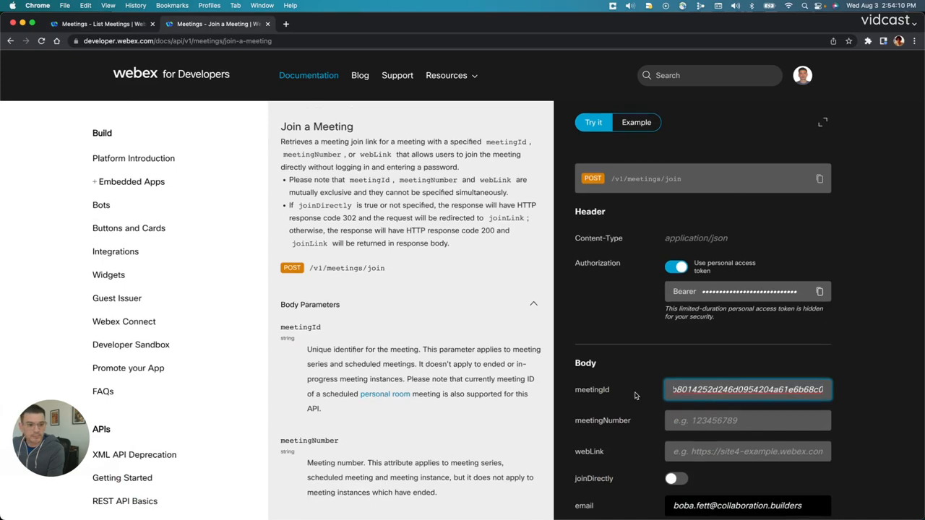
# Scroll the Try it panel to check the meetingId, email, displayName and password fields.
pyautogui.scroll(-3)
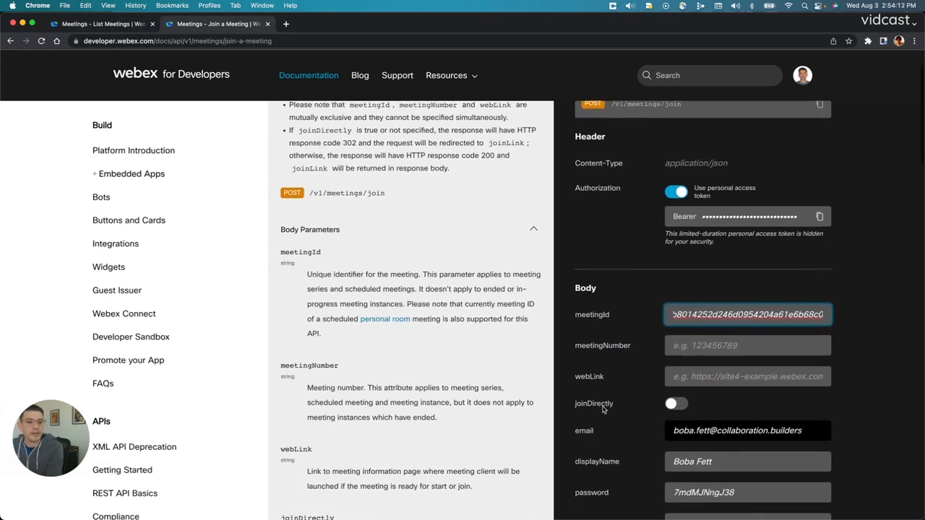
pyautogui.scroll(-3)
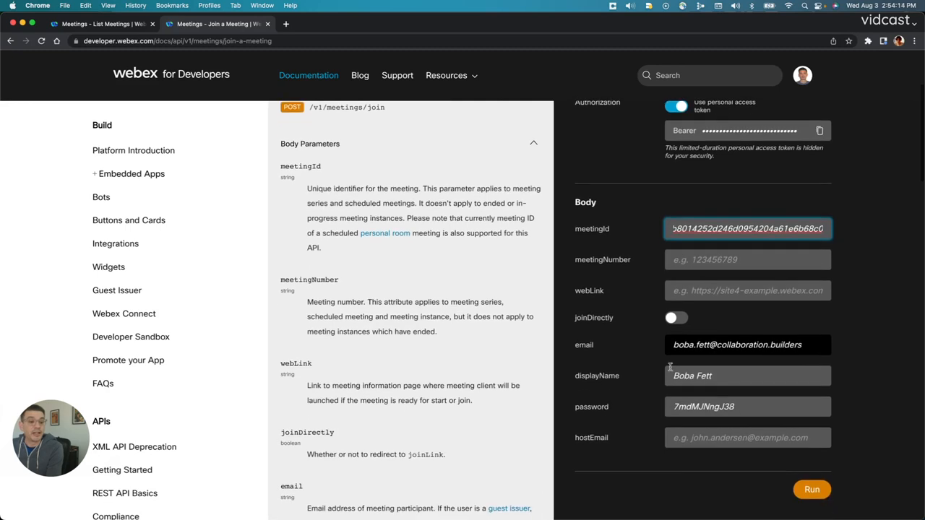
pyautogui.moveTo(679, 359)
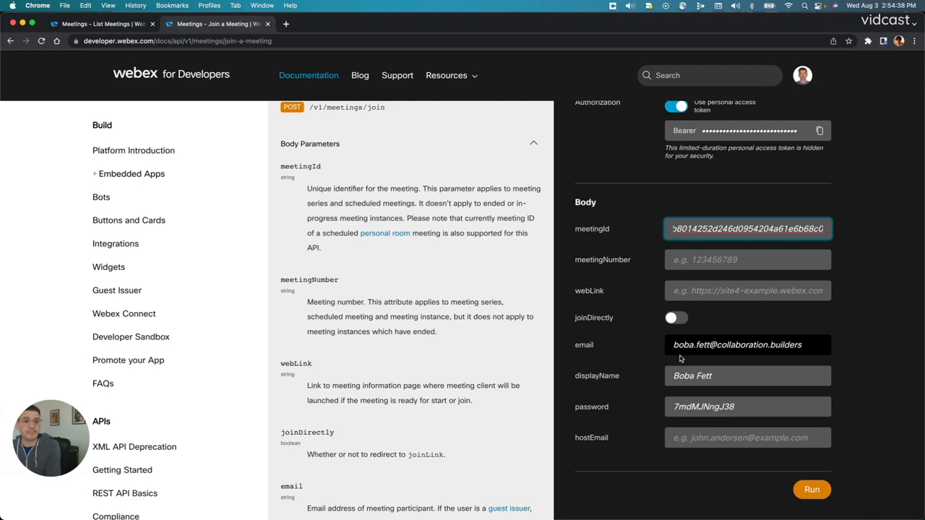
pyautogui.scroll(-3)
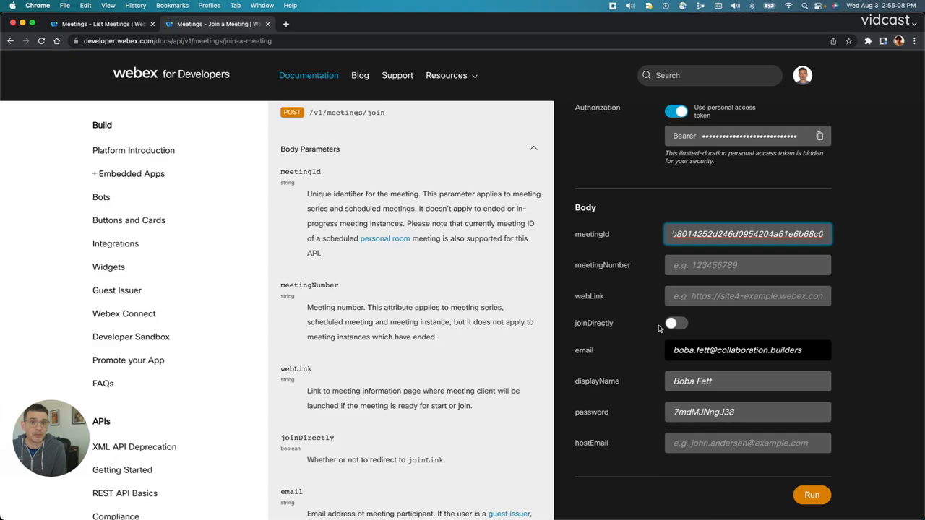
pyautogui.moveTo(669, 323)
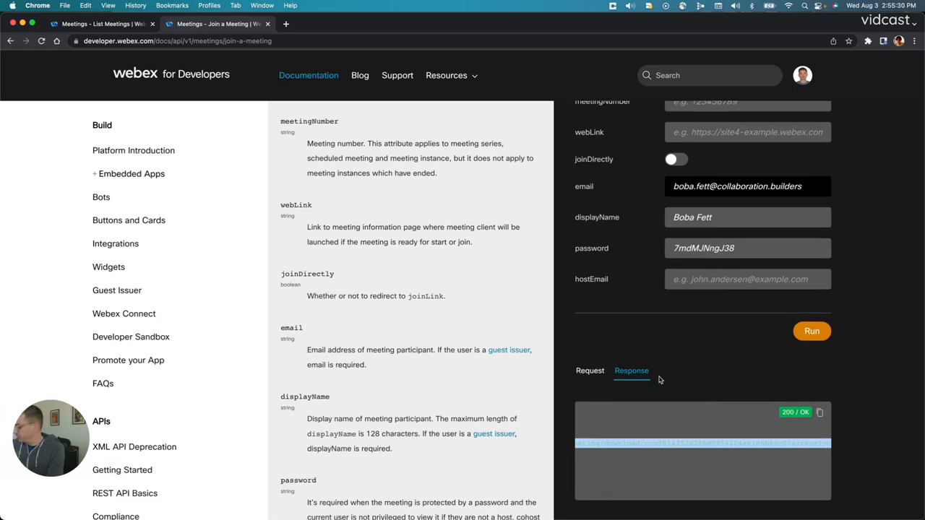
pyautogui.moveTo(543, 336)
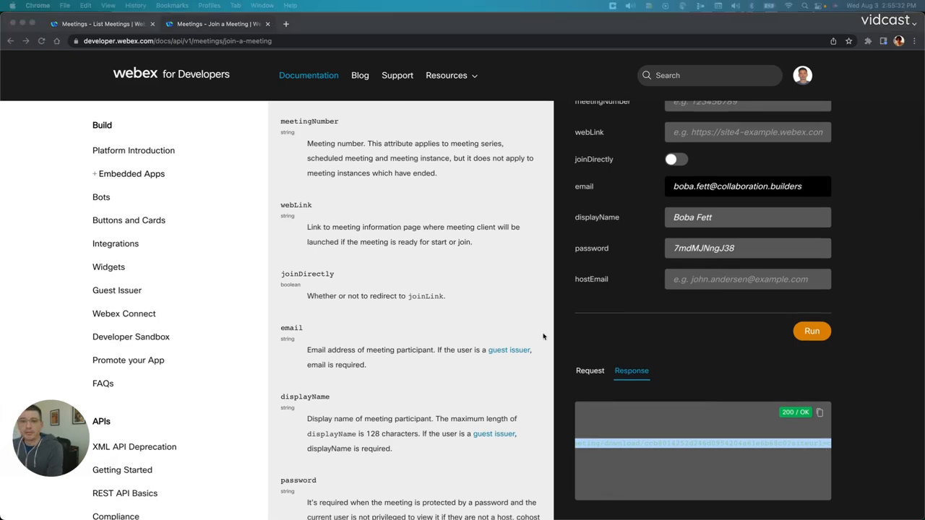
pyautogui.moveTo(404, 268)
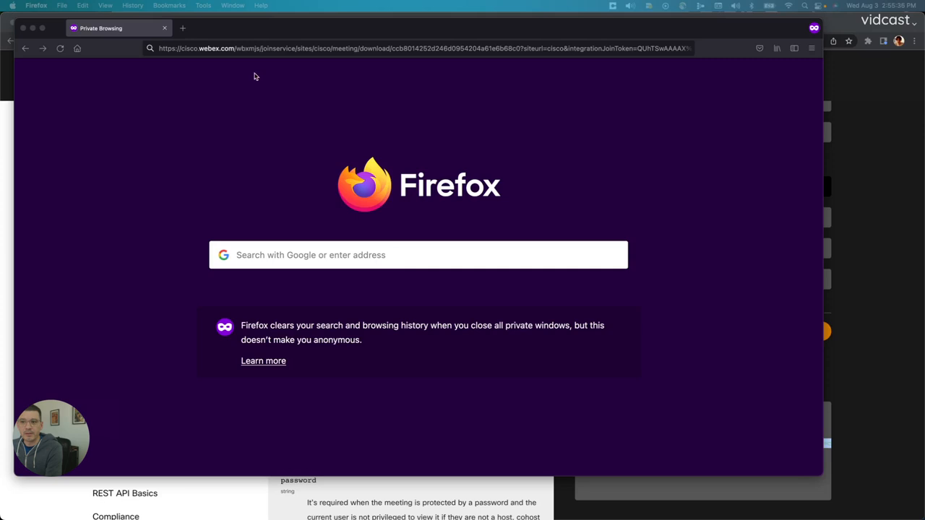
pyautogui.moveTo(526, 70)
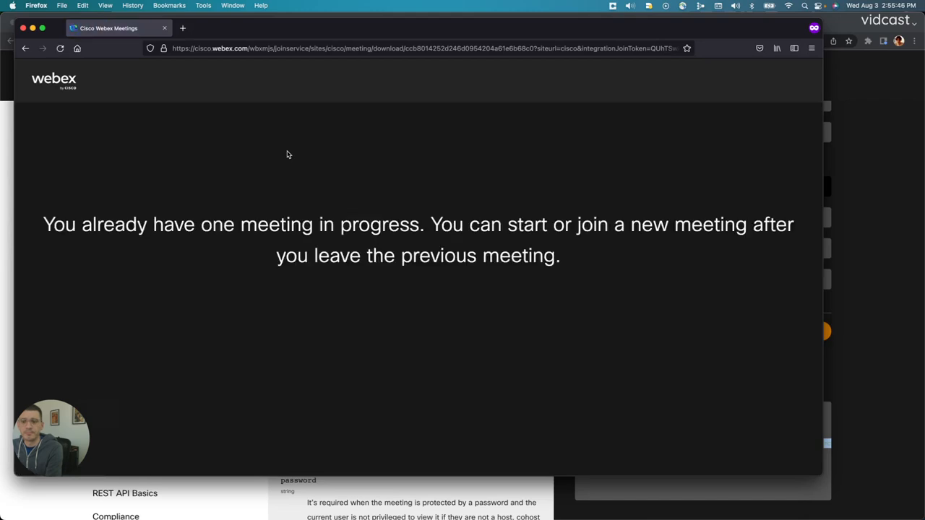
pyautogui.moveTo(314, 214)
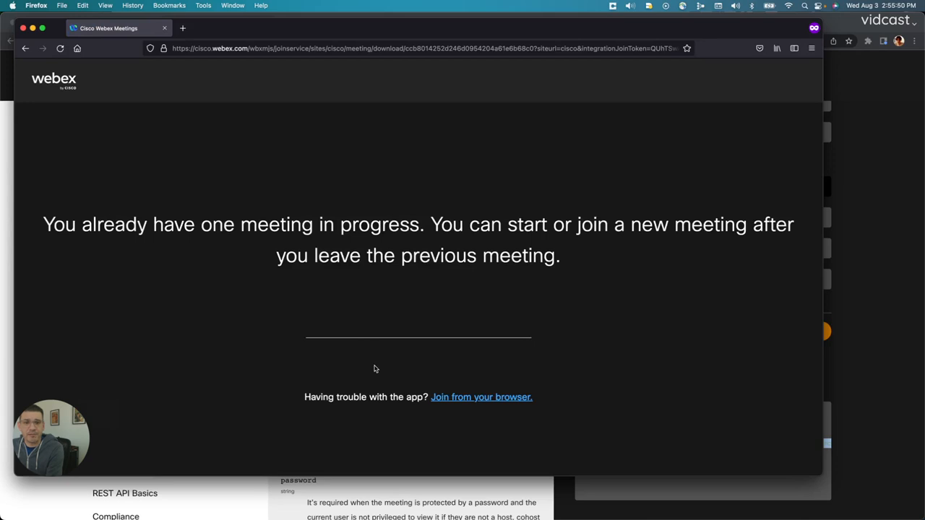
# Choose 'Join from your browser' for the join link in the private Firefox window.
pyautogui.click(481, 396)
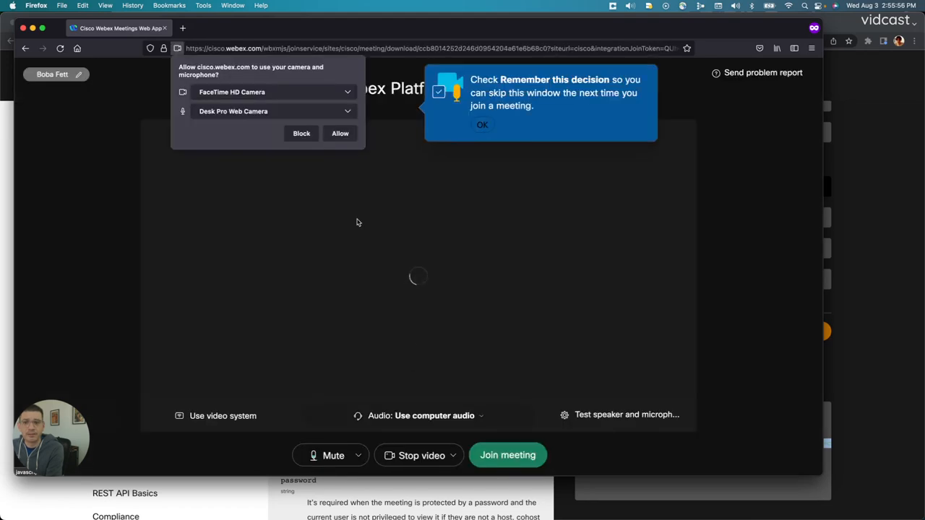
pyautogui.moveTo(347, 157)
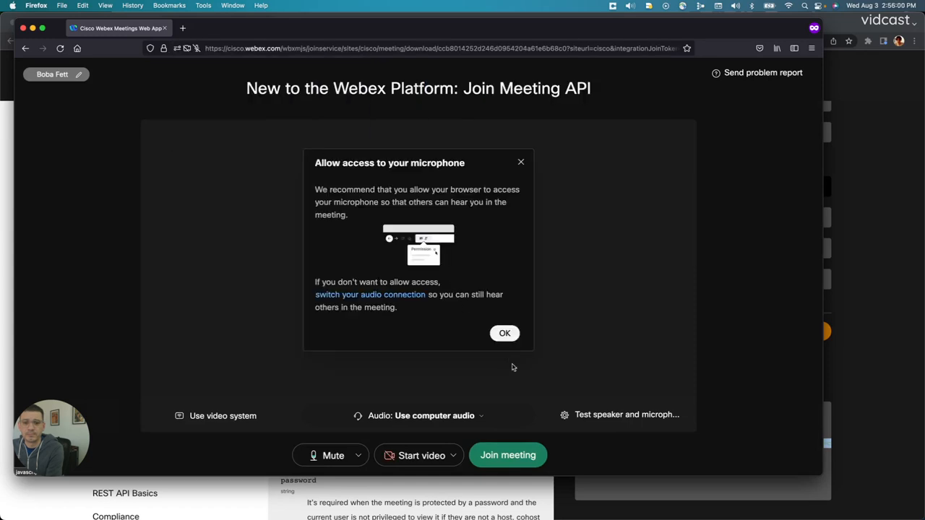
# Dismiss the microphone prompt and join the meeting anyway as the guest.
pyautogui.click(504, 333)
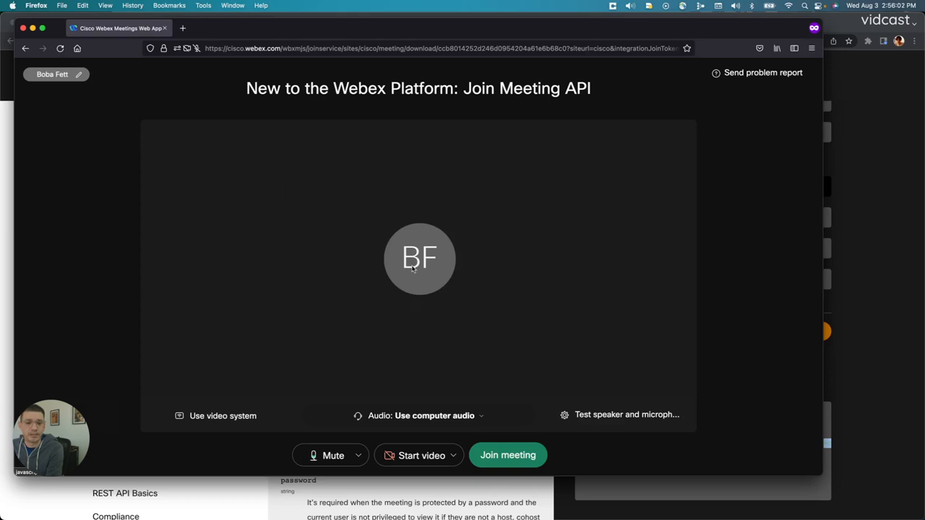
pyautogui.moveTo(508, 454)
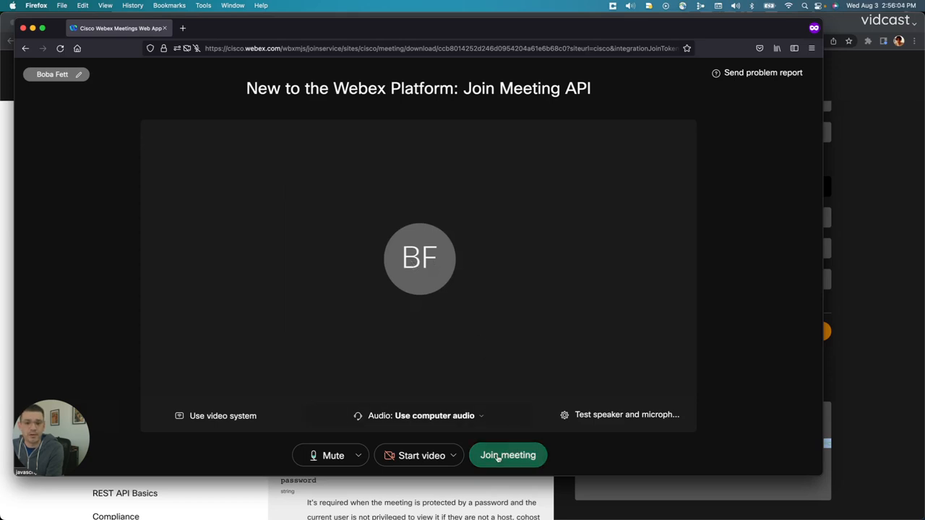
pyautogui.click(508, 455)
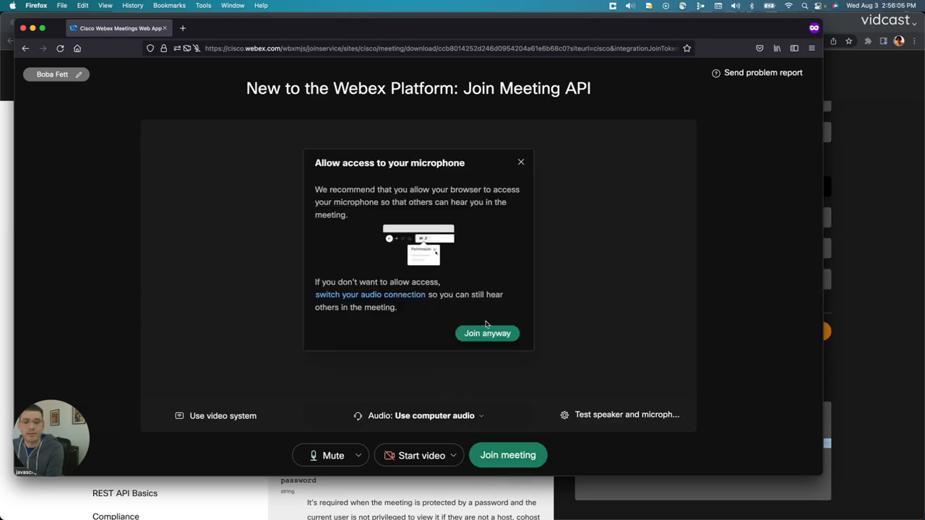
pyautogui.click(487, 333)
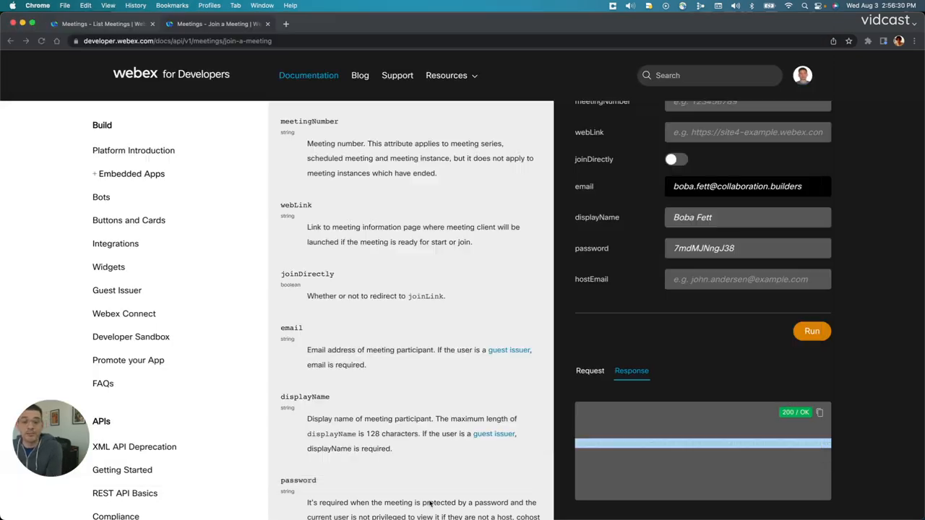
# Go to Support in the top navigation and scroll through its options.
pyautogui.click(811, 331)
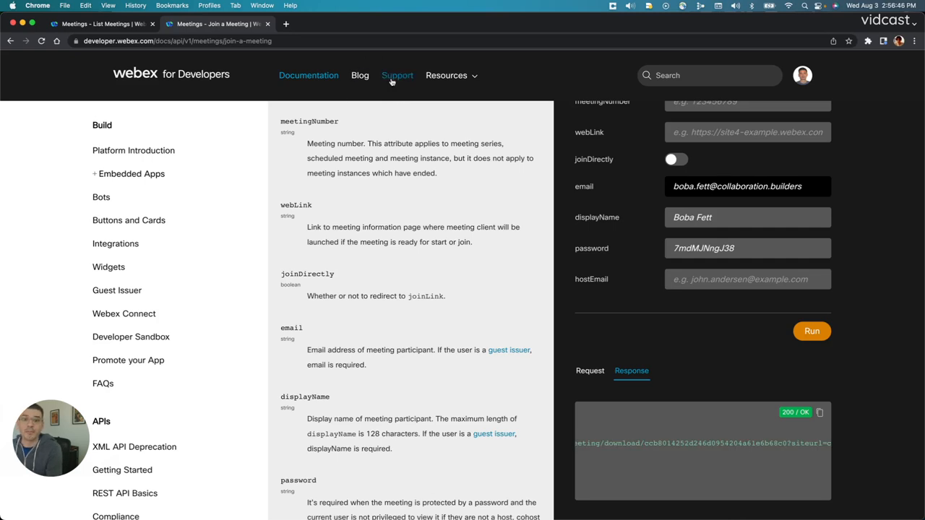
pyautogui.click(396, 75)
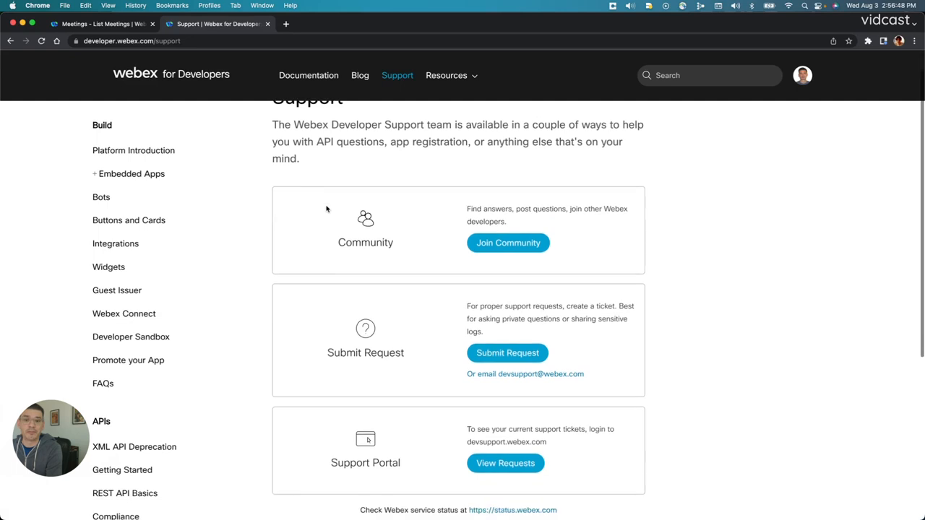
pyautogui.scroll(-3)
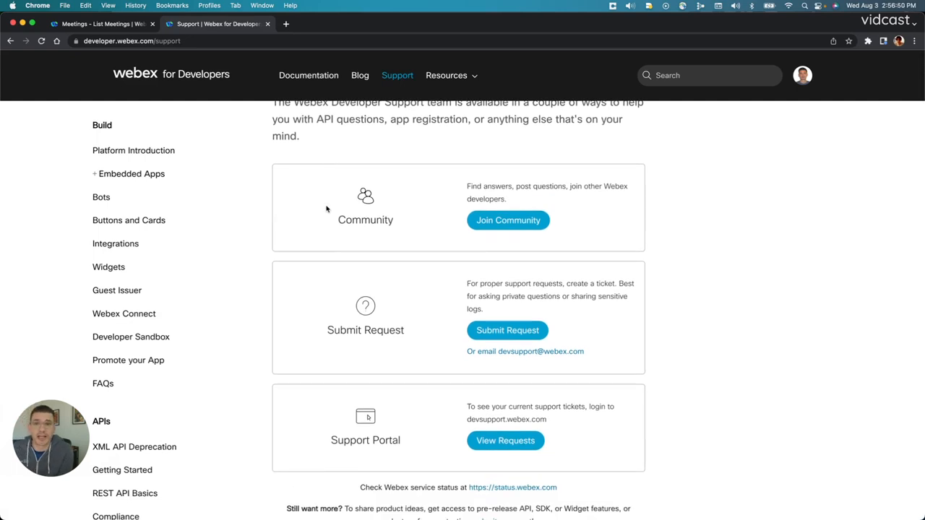